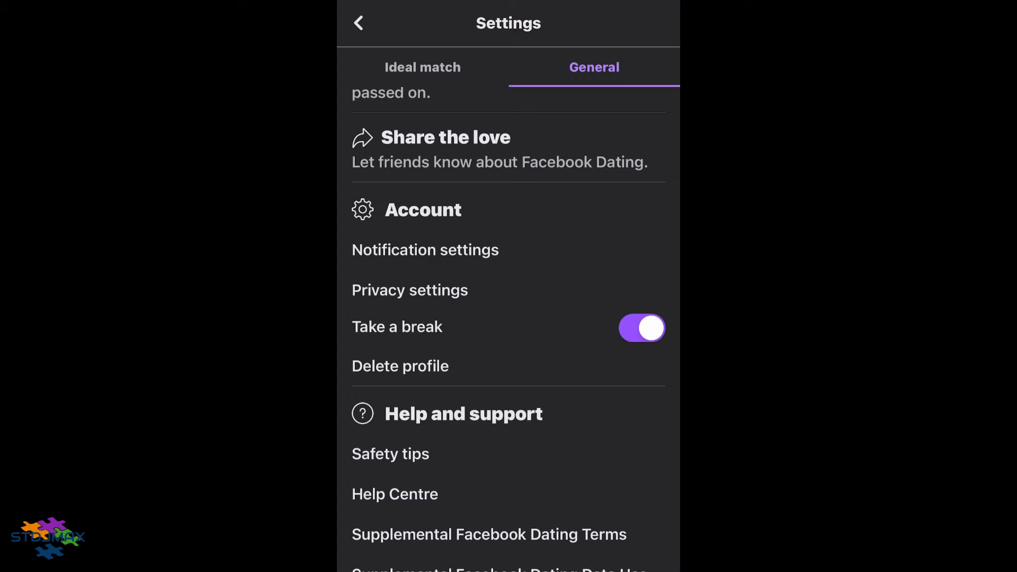
Step: Switch on the New messages, New likes and Secret crush toggles in Dating notification settings, then return to Dating settings
{"action": "left_click", "coordinate": [425, 250]}
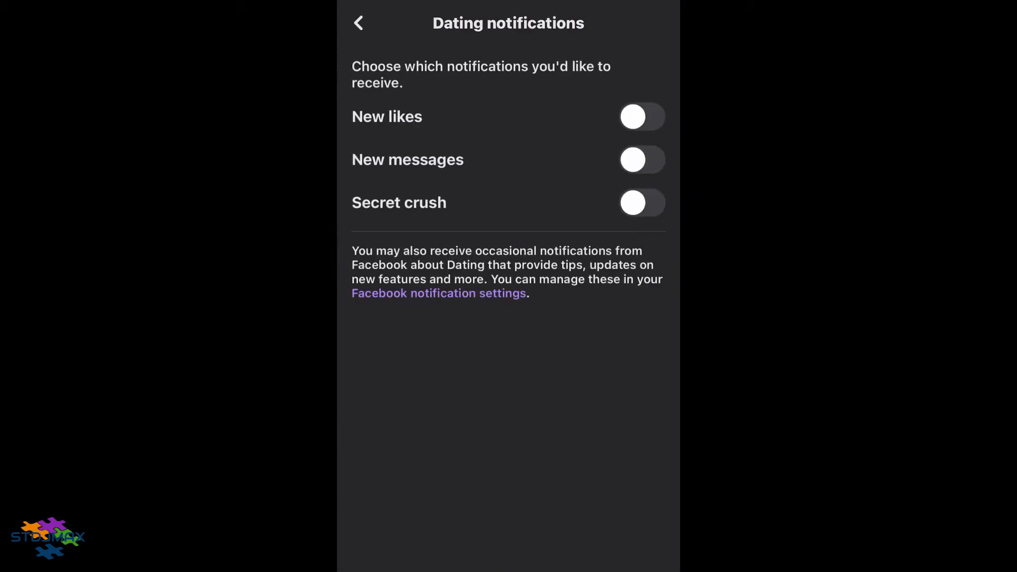
{"action": "left_click", "coordinate": [642, 160]}
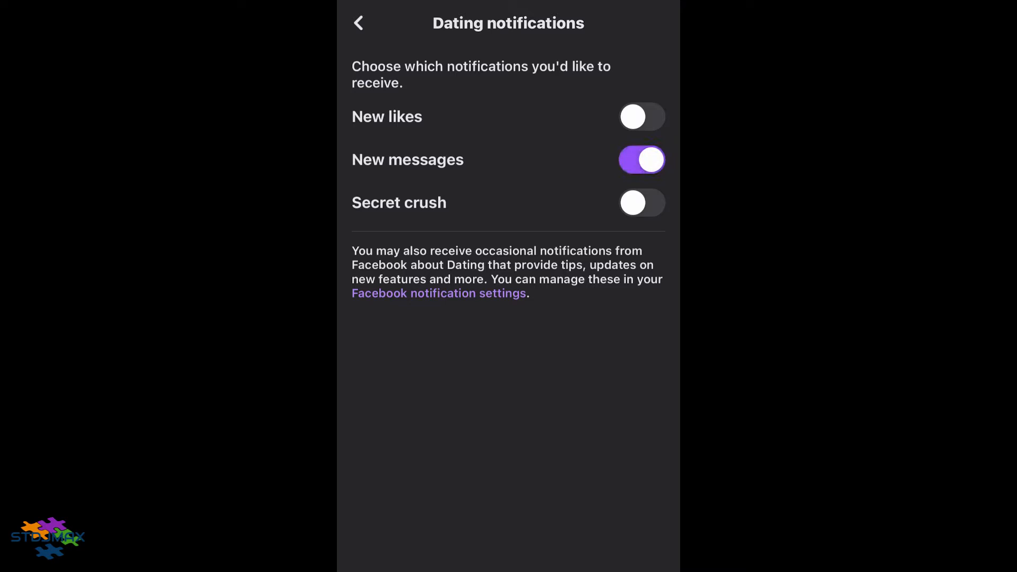
{"action": "left_click", "coordinate": [641, 117]}
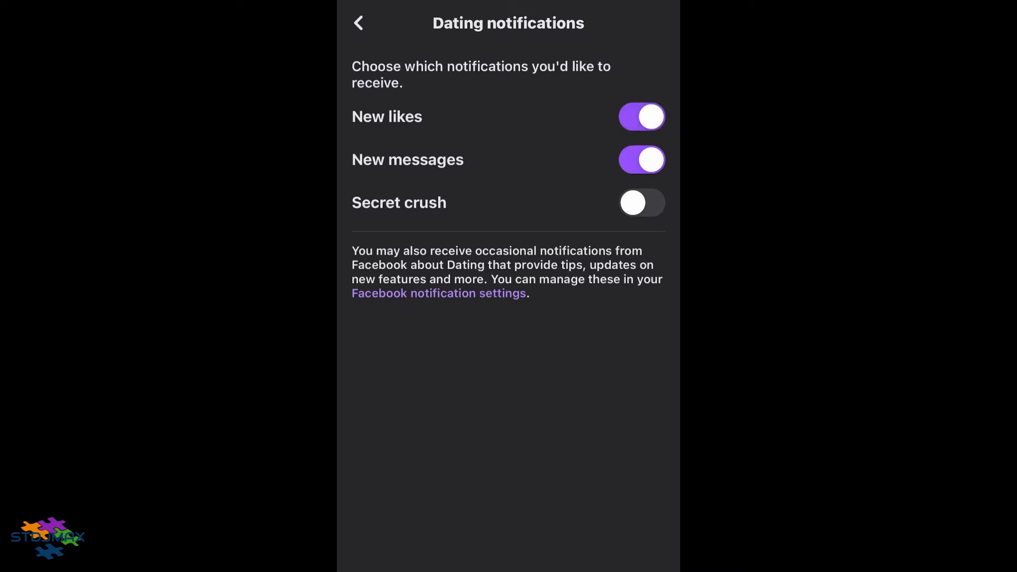
{"action": "left_click", "coordinate": [642, 202]}
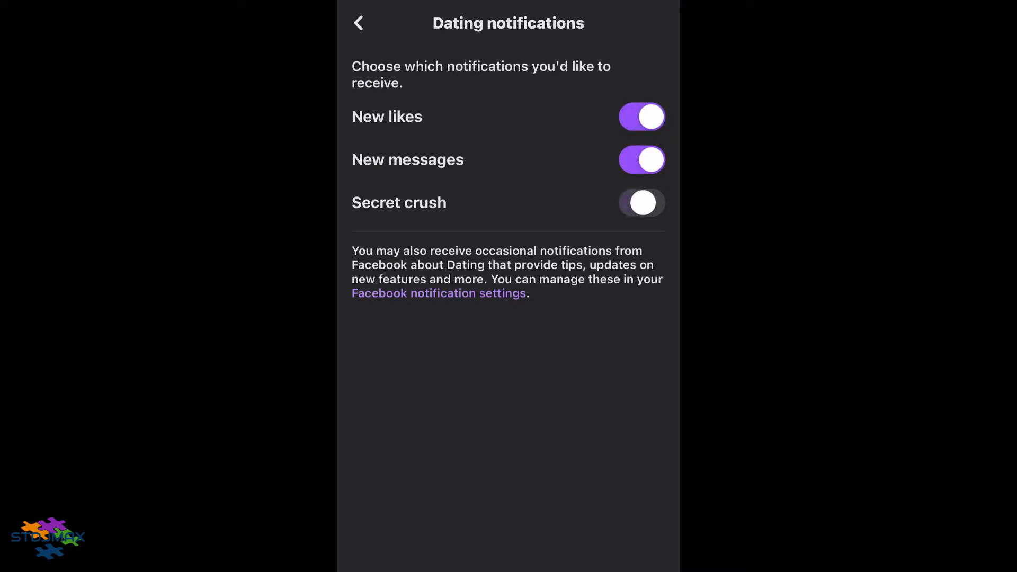
{"action": "left_click", "coordinate": [641, 202]}
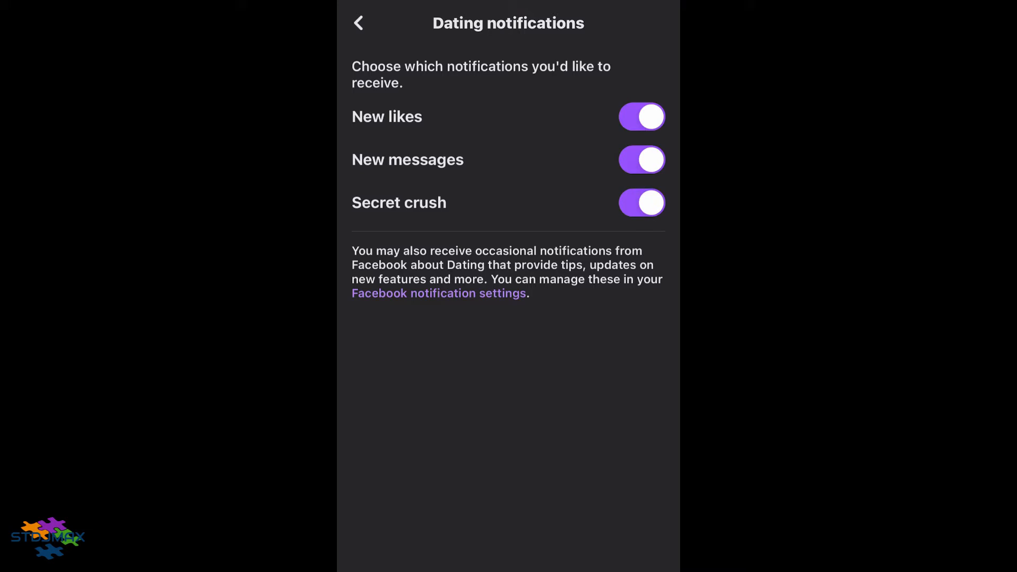
{"action": "left_click", "coordinate": [357, 23]}
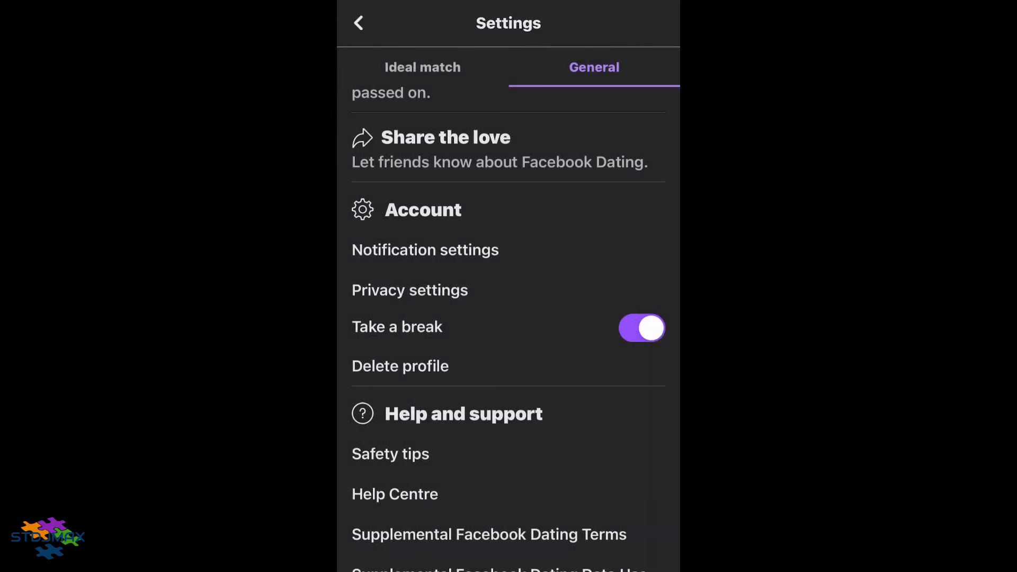
{"action": "left_click", "coordinate": [424, 250]}
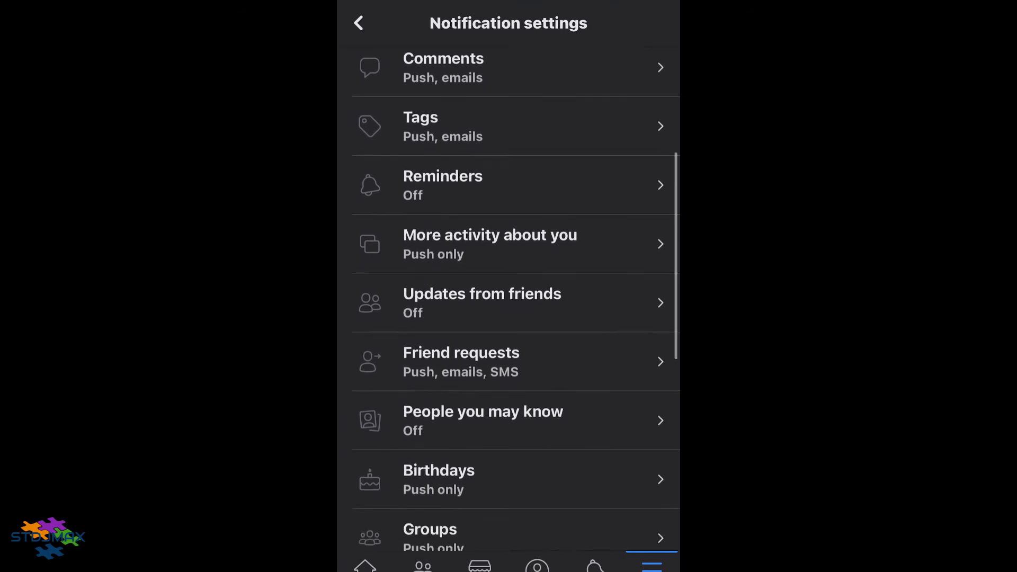
Step: In Other notifications, switch on the Allow notifications on Facebook toggle
{"action": "scroll", "scroll_direction": "down", "scroll_amount": 3}
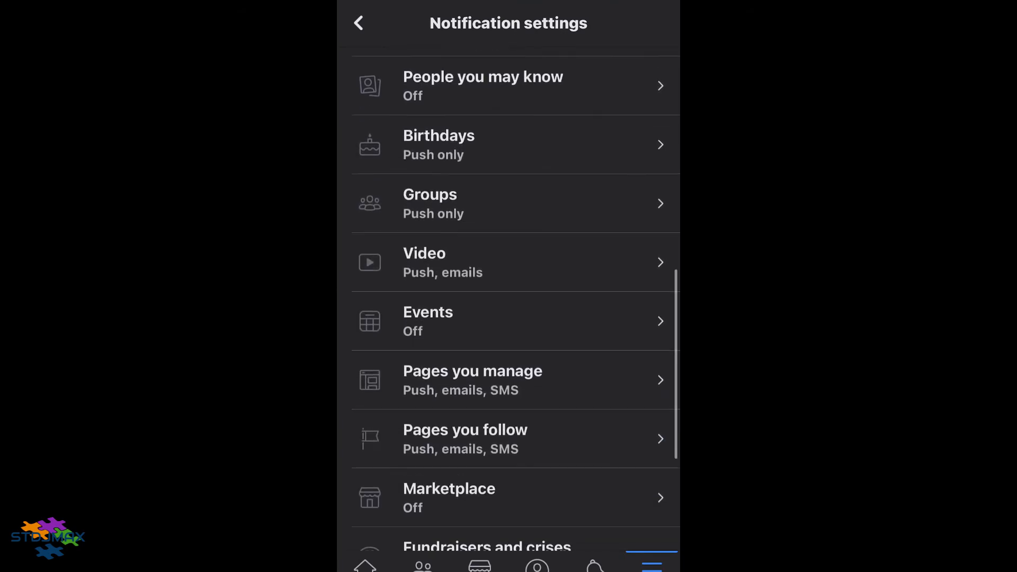
{"action": "scroll", "scroll_direction": "down", "scroll_amount": 3}
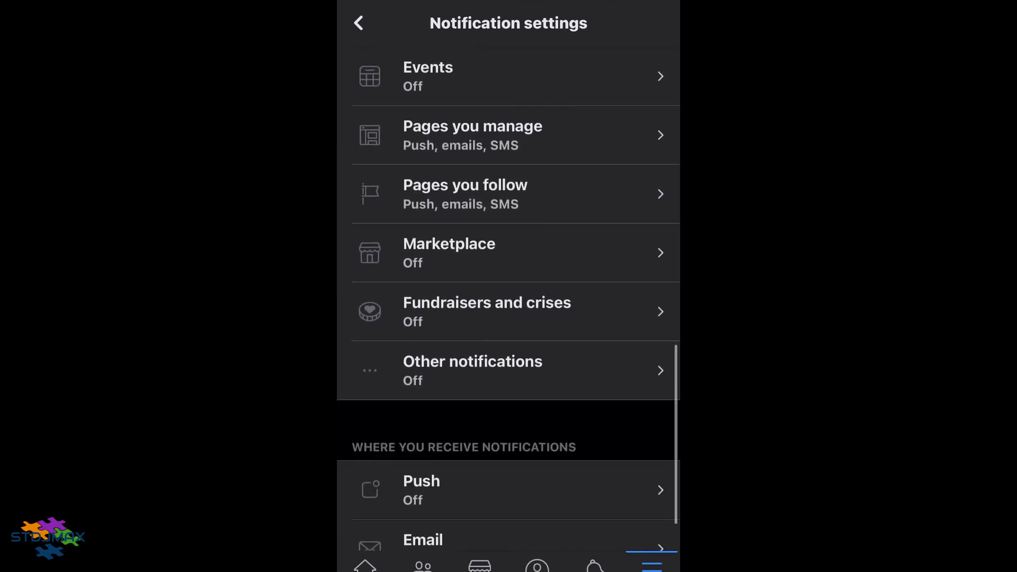
{"action": "left_click", "coordinate": [508, 371]}
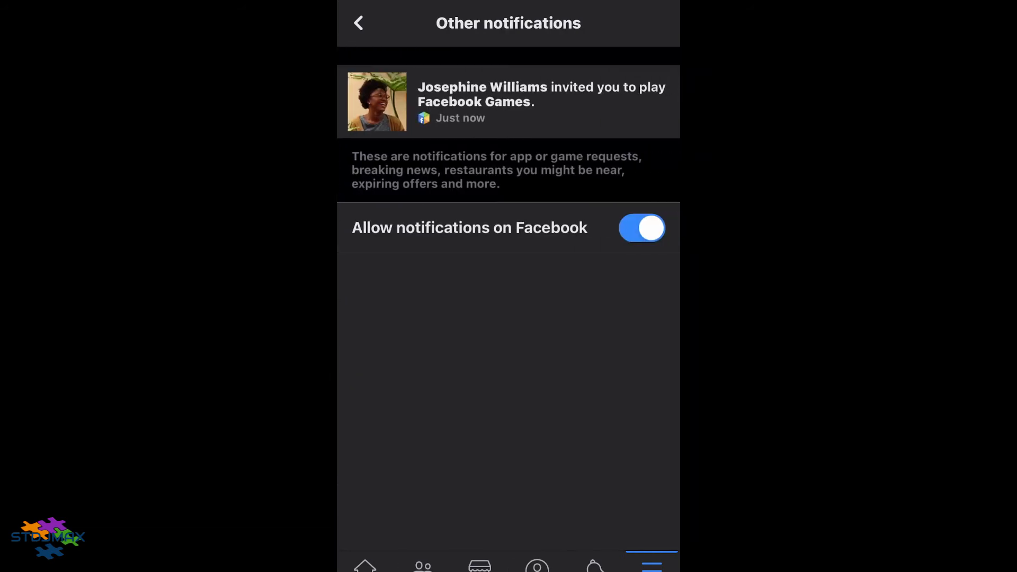
{"action": "left_click", "coordinate": [357, 23]}
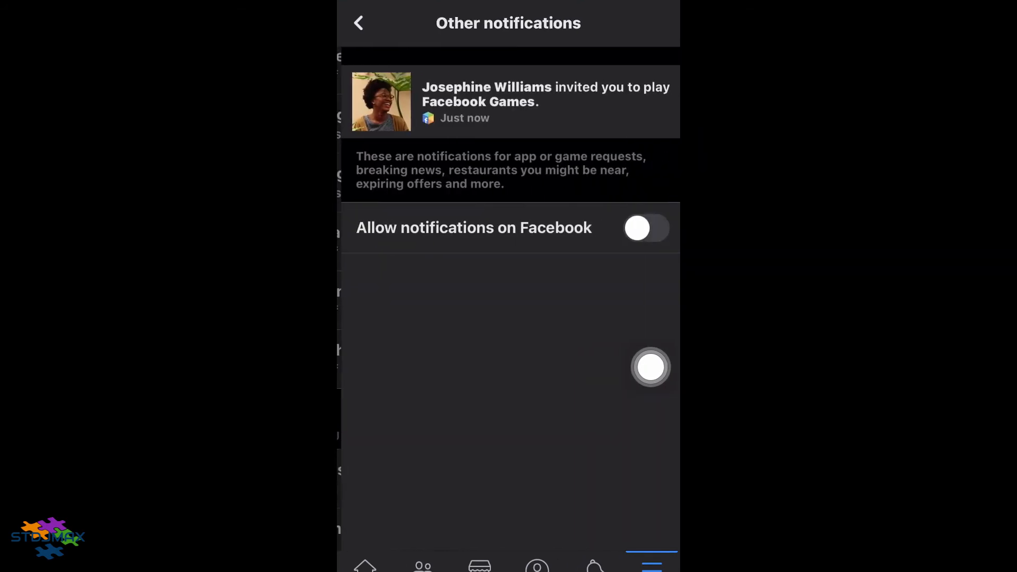
{"action": "left_click", "coordinate": [645, 228]}
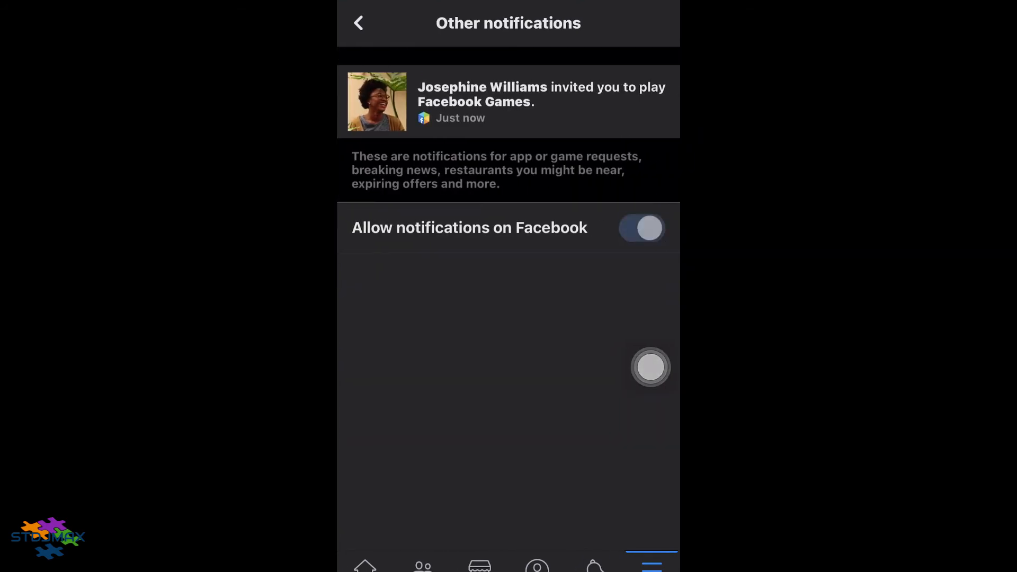
{"action": "left_click", "coordinate": [641, 228]}
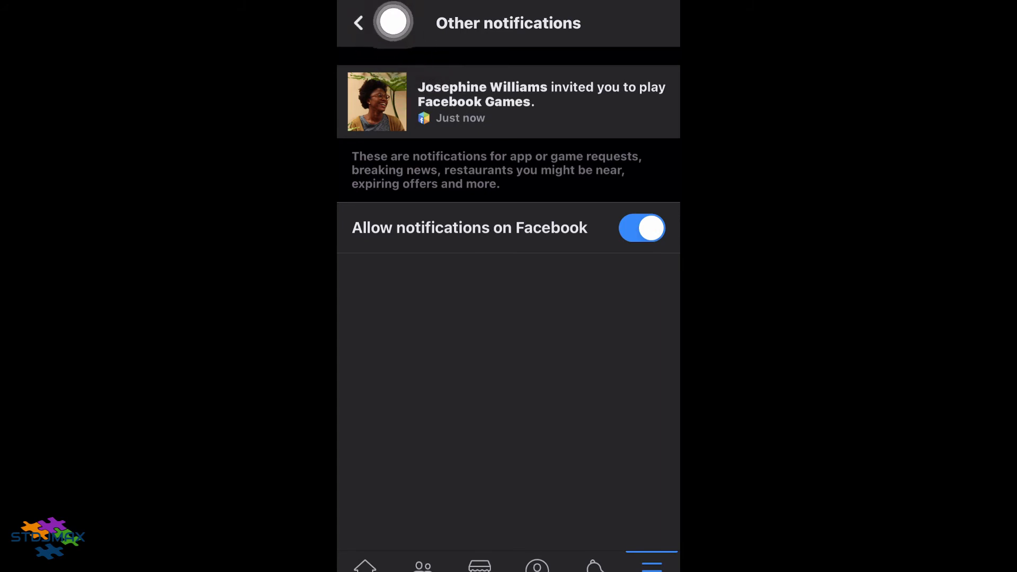
Step: Re-enable New messages, New likes and Secret crush in Dating notifications and reopen the settings to verify they stayed on
{"action": "left_click", "coordinate": [359, 22]}
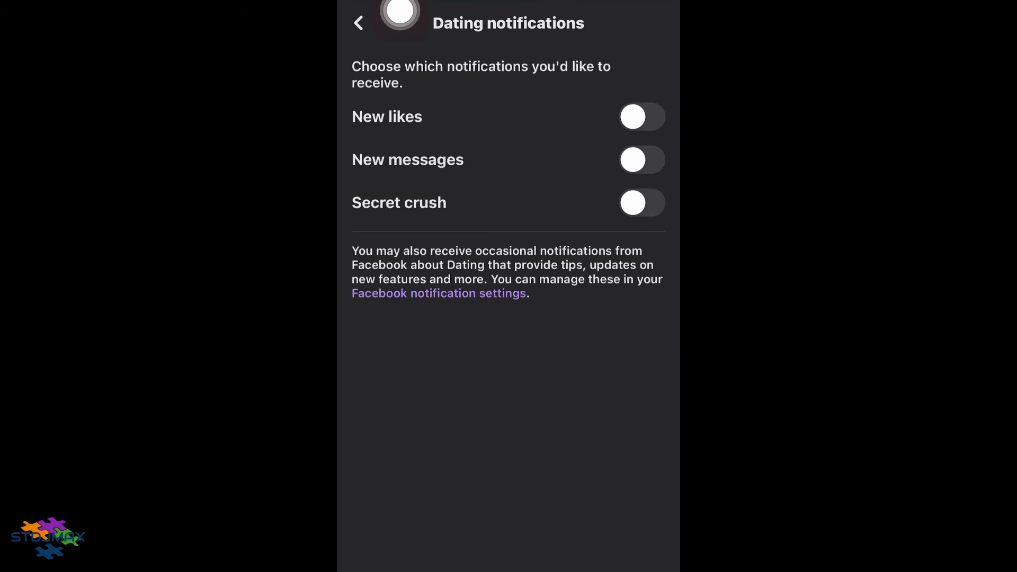
{"action": "left_click", "coordinate": [642, 160]}
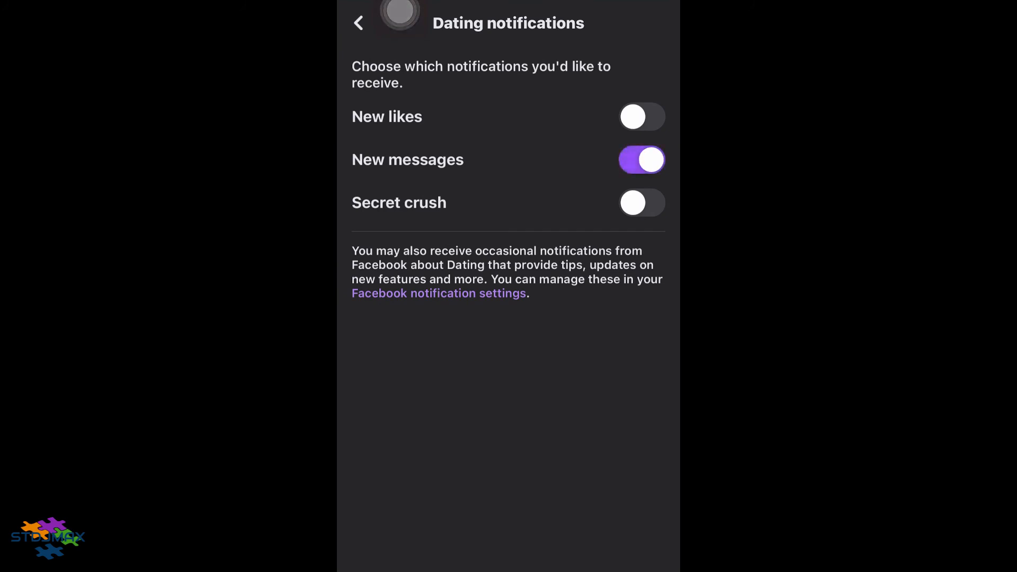
{"action": "left_click", "coordinate": [642, 116]}
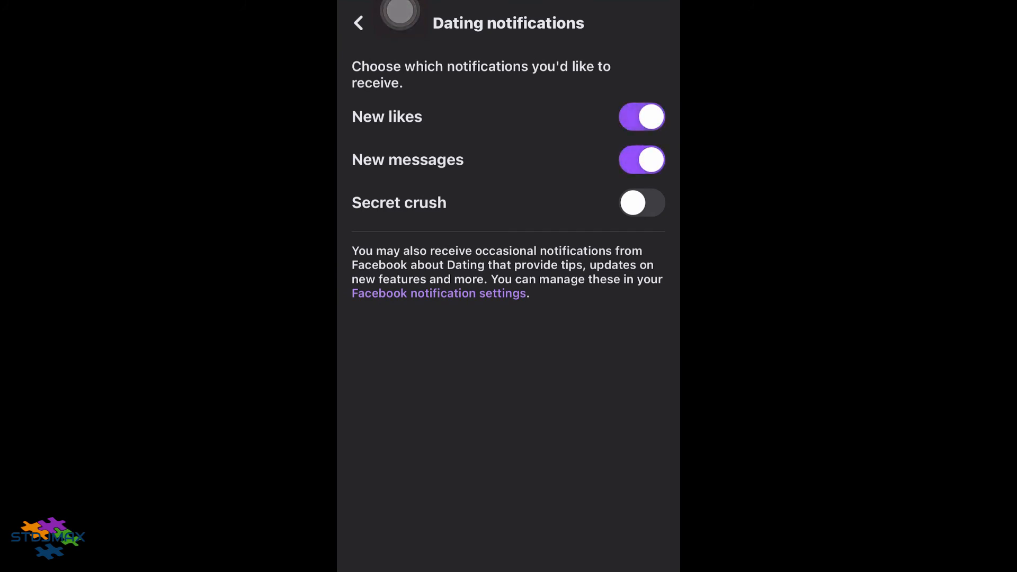
{"action": "left_click", "coordinate": [641, 202]}
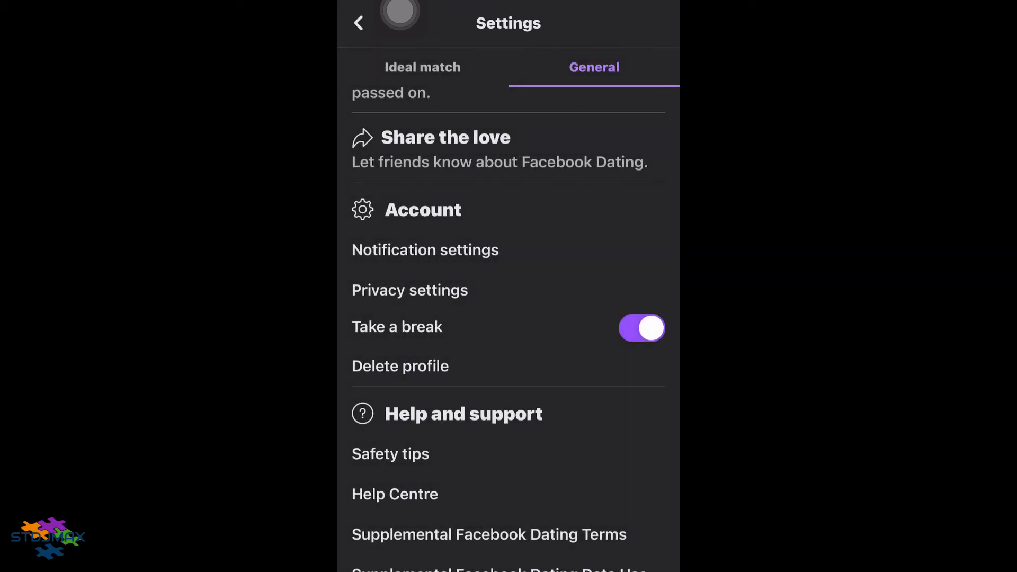
{"action": "left_click", "coordinate": [425, 250]}
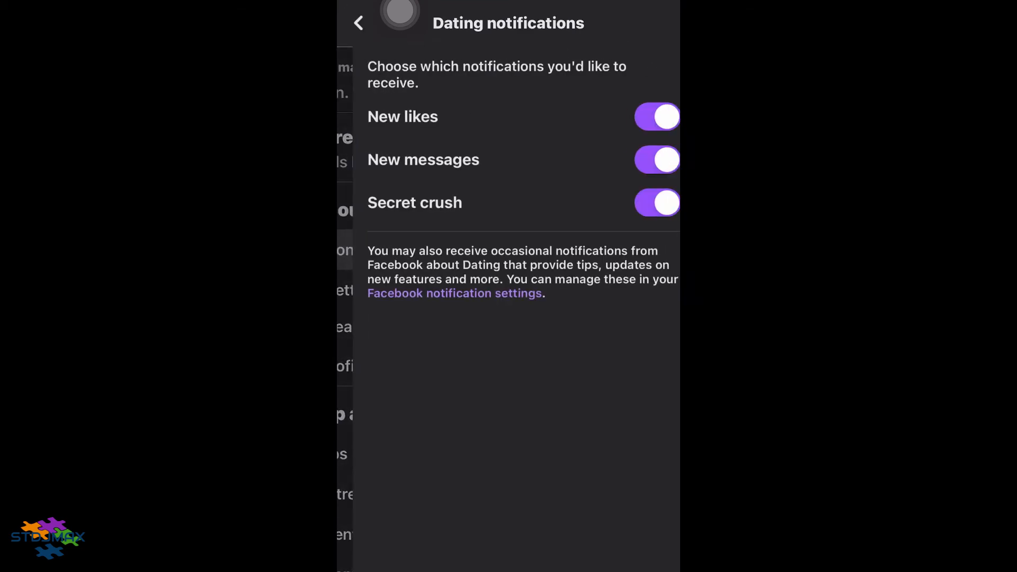